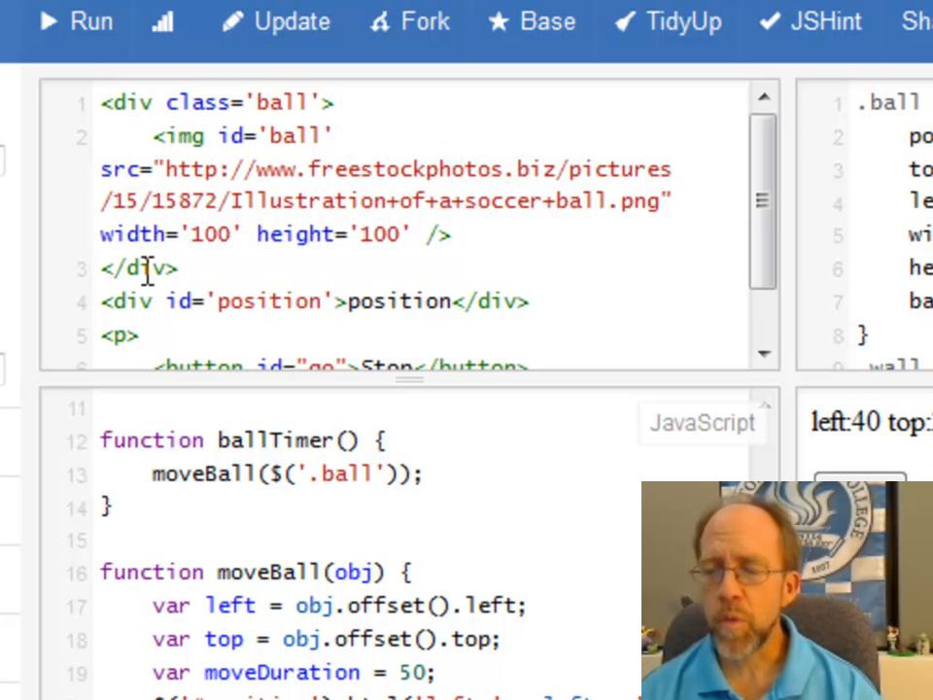
Focus the JavaScript panel to show the timerInterval and setInterval code at line 1.
left_click(61, 22)
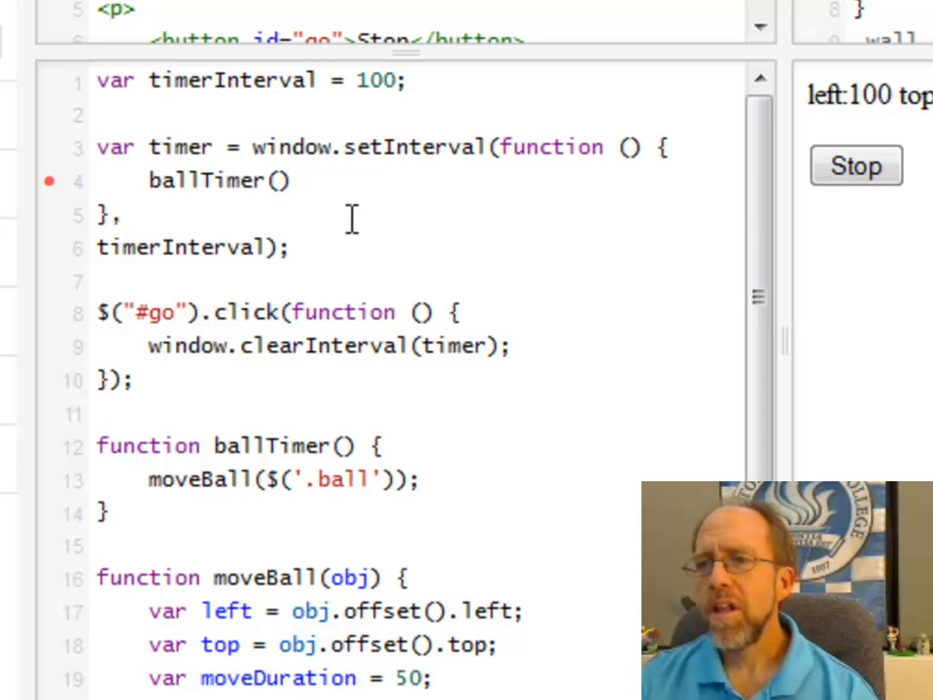
left_click(854, 165)
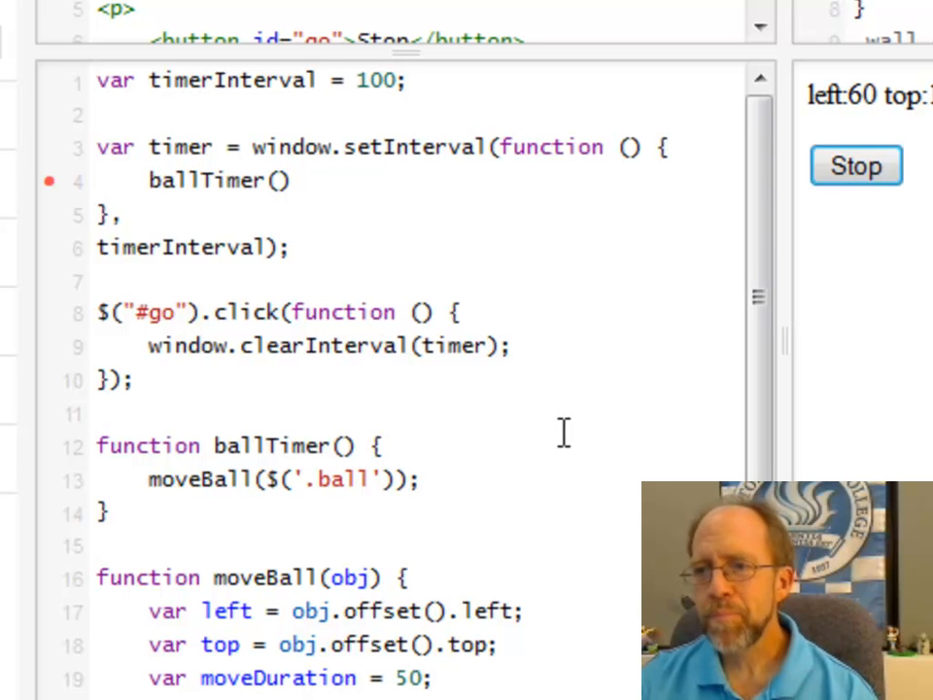
mouse_move(335, 350)
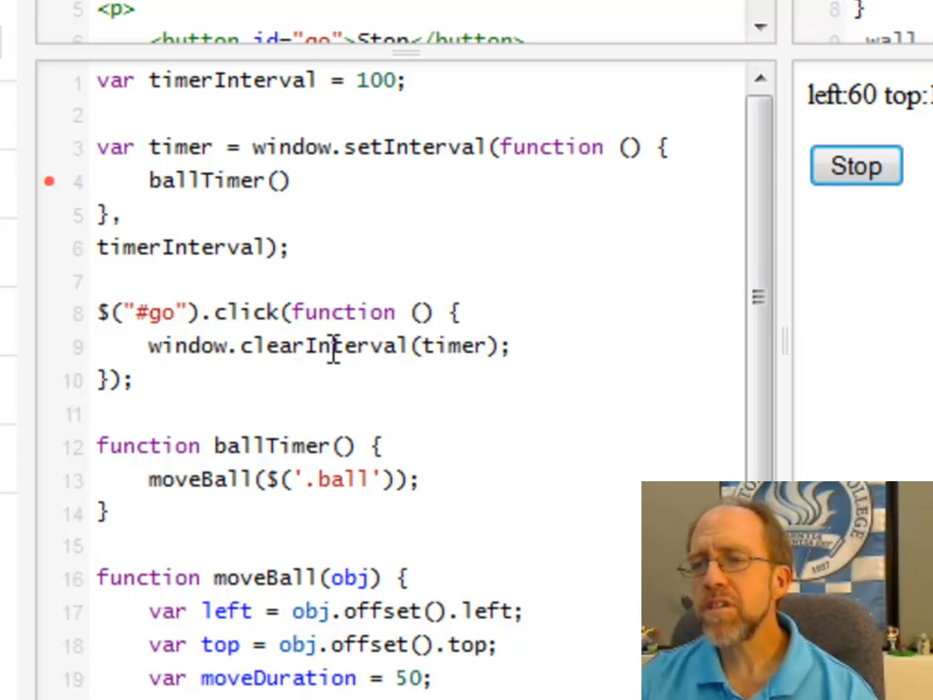
mouse_move(323, 397)
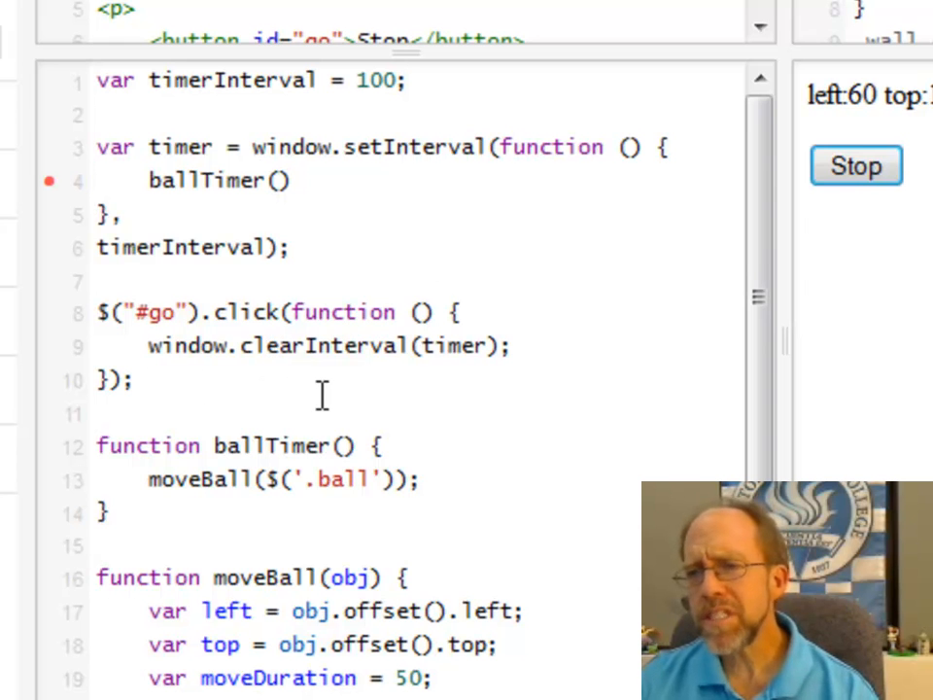
mouse_move(476, 222)
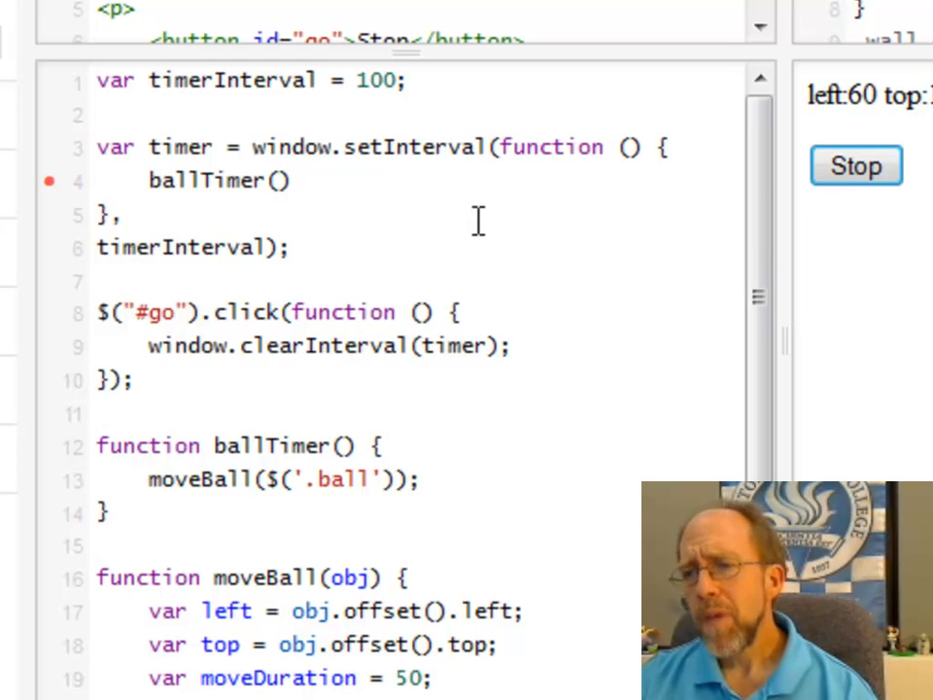
mouse_move(491, 215)
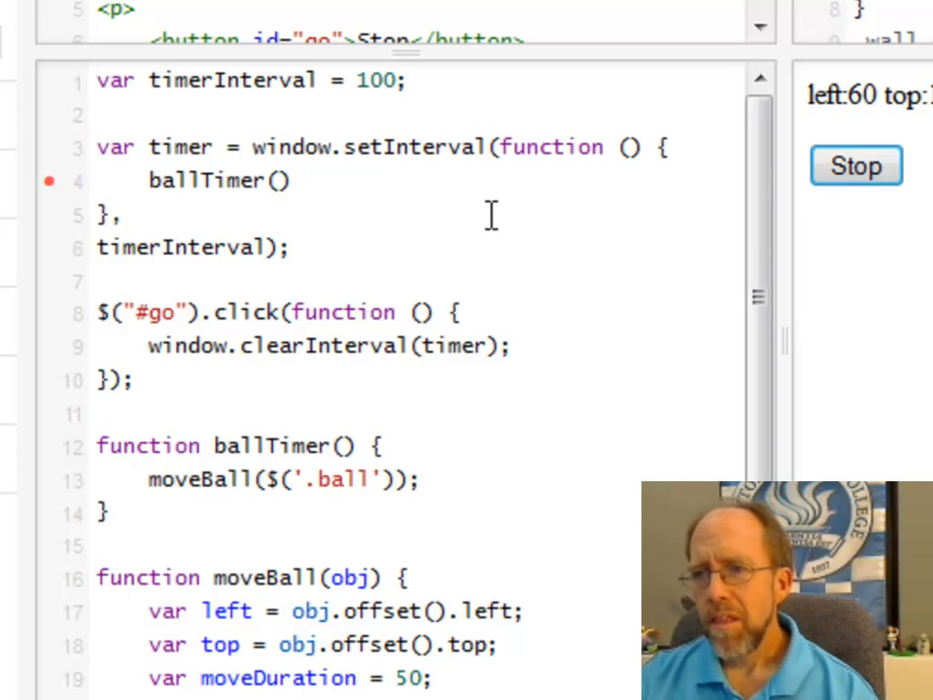
mouse_move(248, 189)
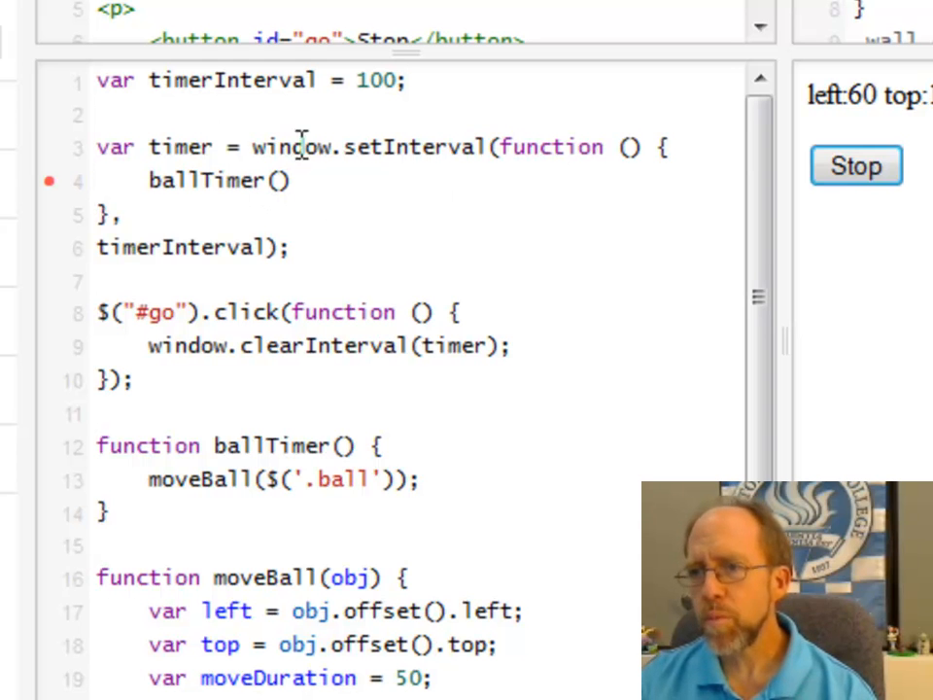
scroll("down", 3)
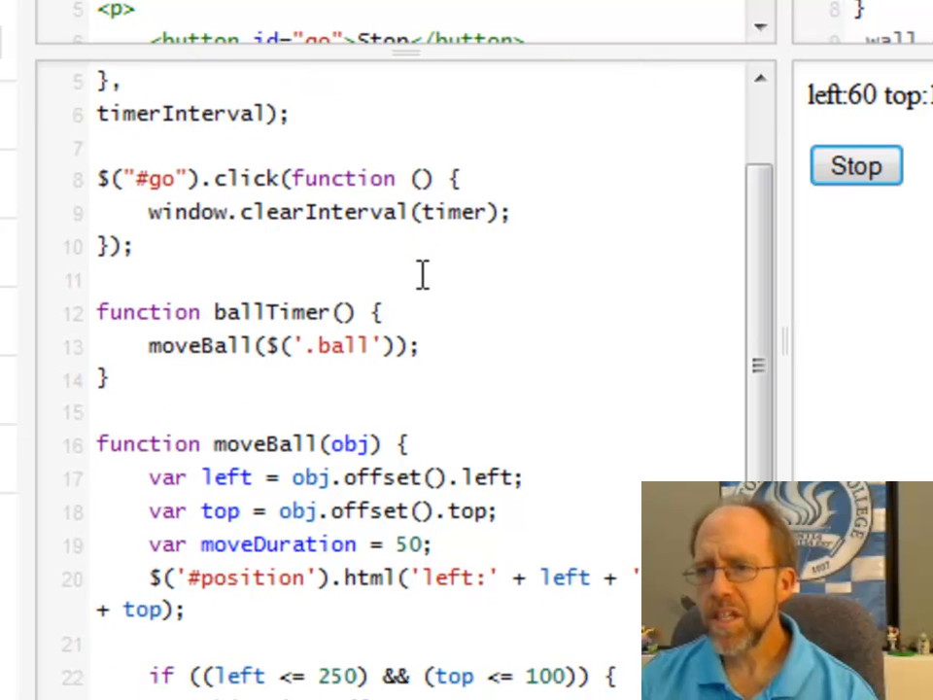
Scroll the JavaScript panel to show moveBall's offset reading and first left/top branch.
scroll("down", 3)
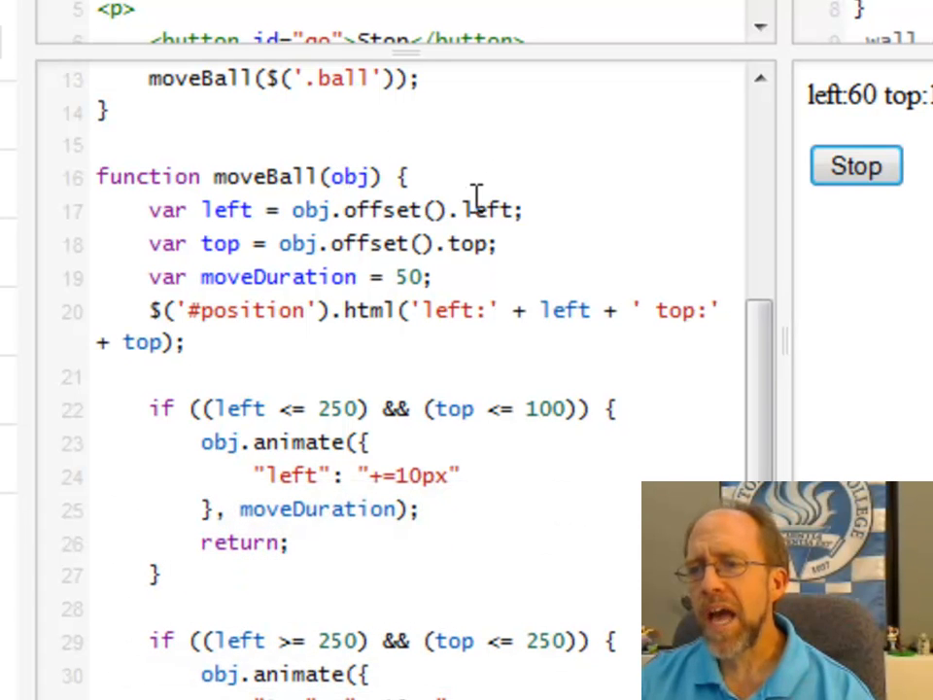
scroll("up", 3)
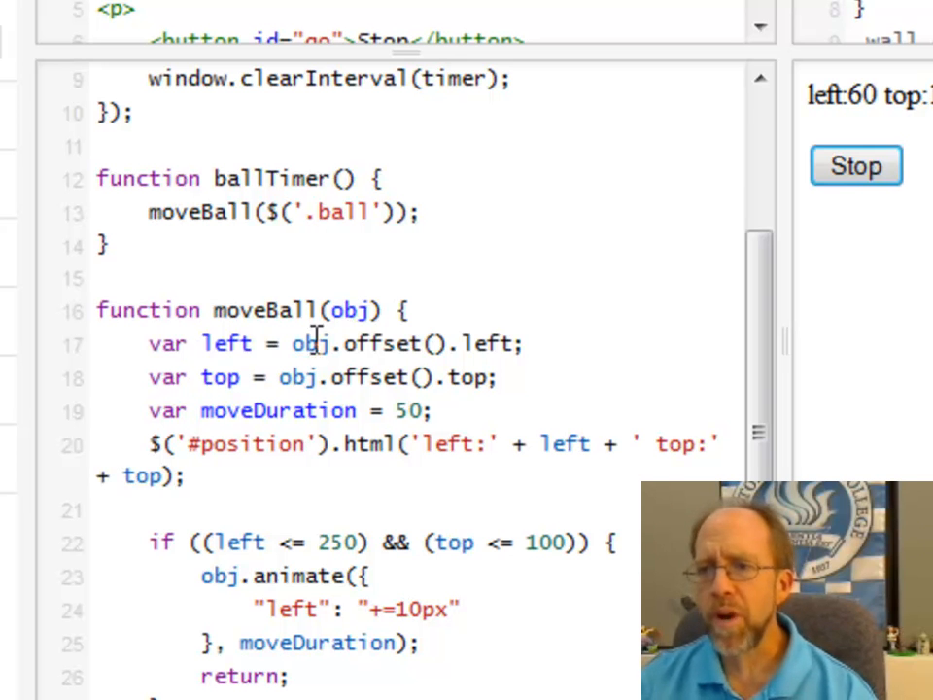
mouse_move(331, 377)
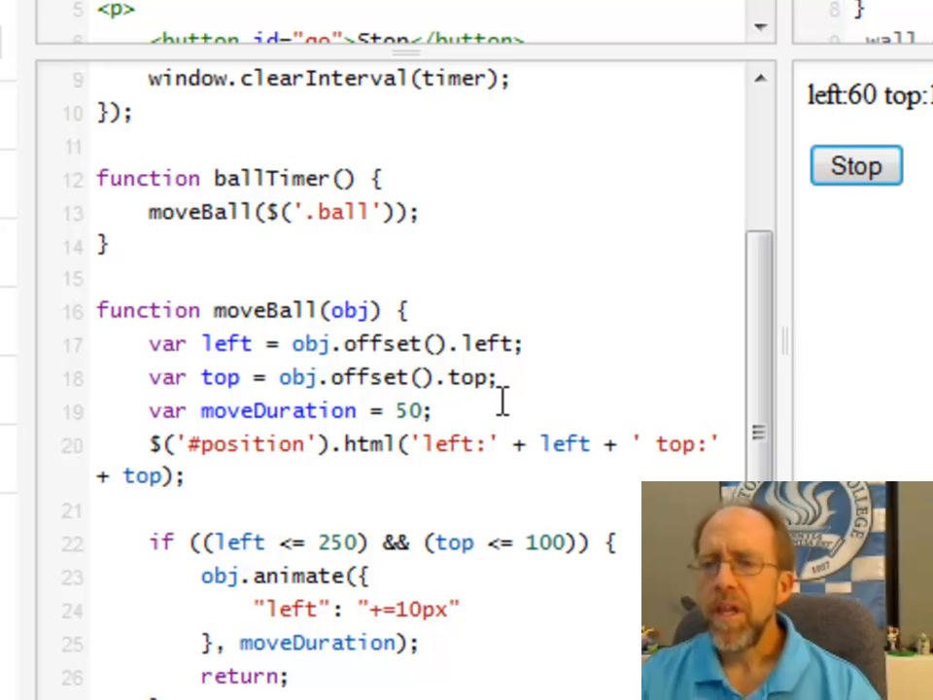
mouse_move(477, 463)
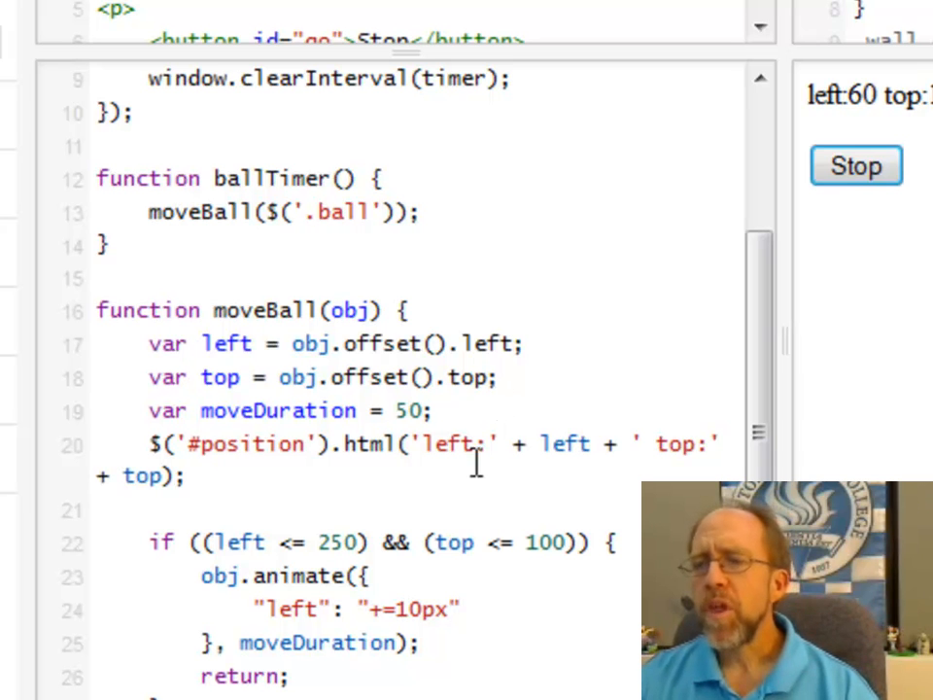
mouse_move(223, 457)
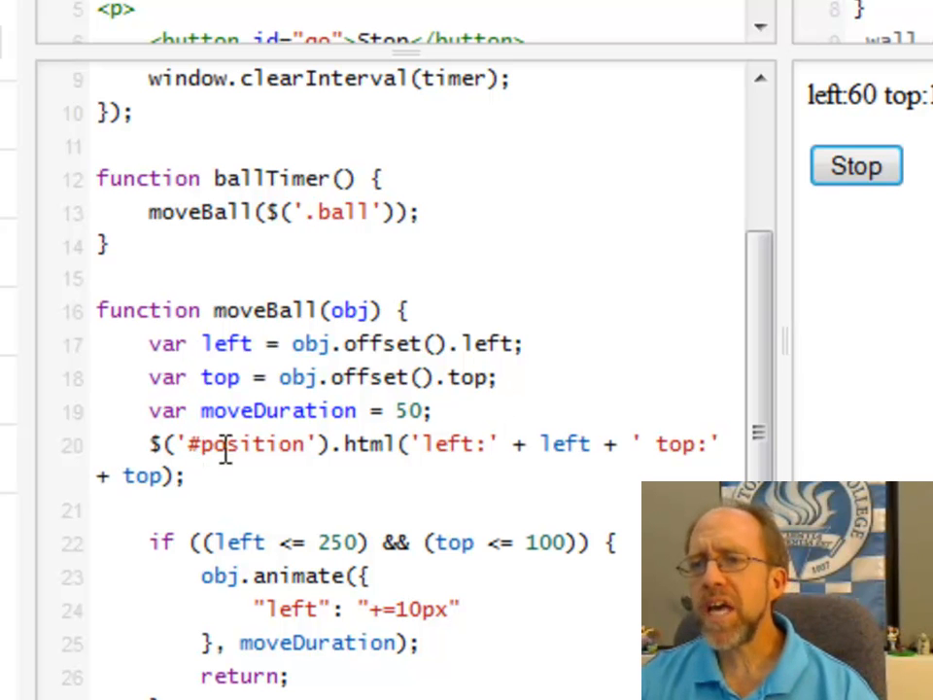
mouse_move(330, 446)
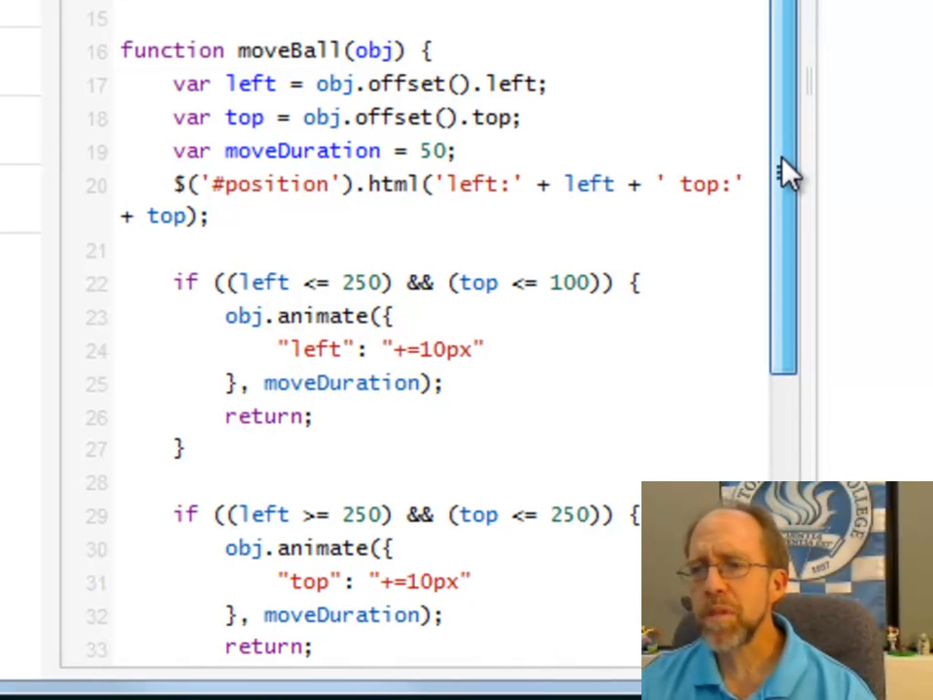
scroll("down", 3)
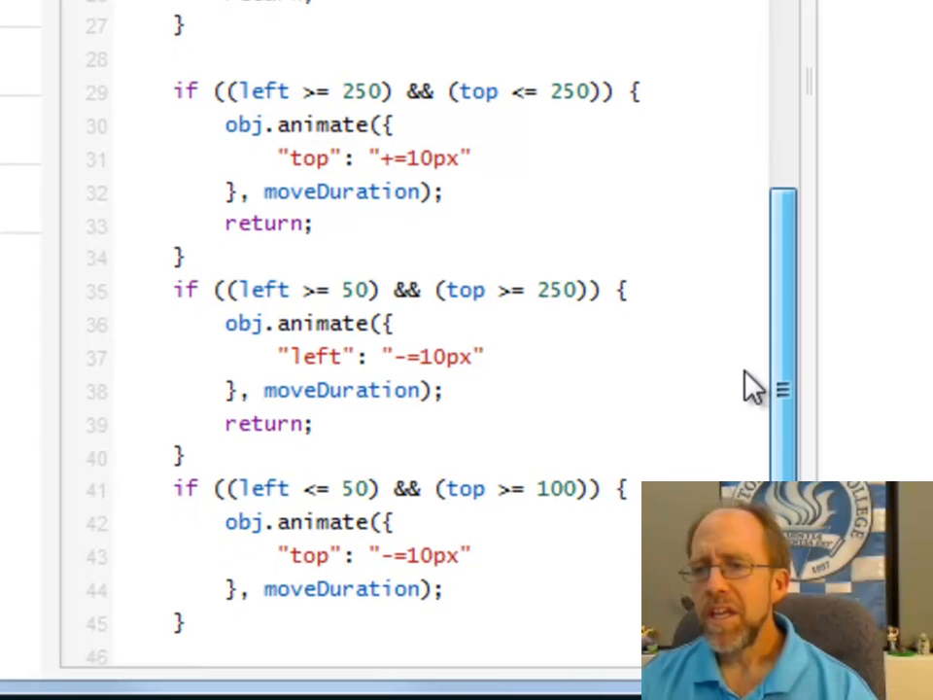
scroll("up", 3)
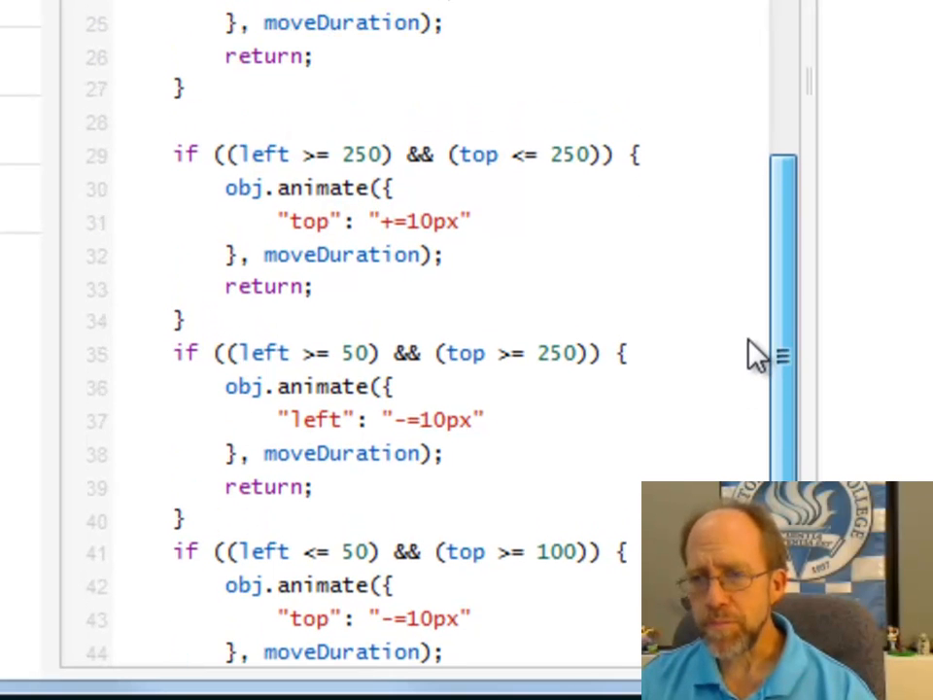
scroll("up", 3)
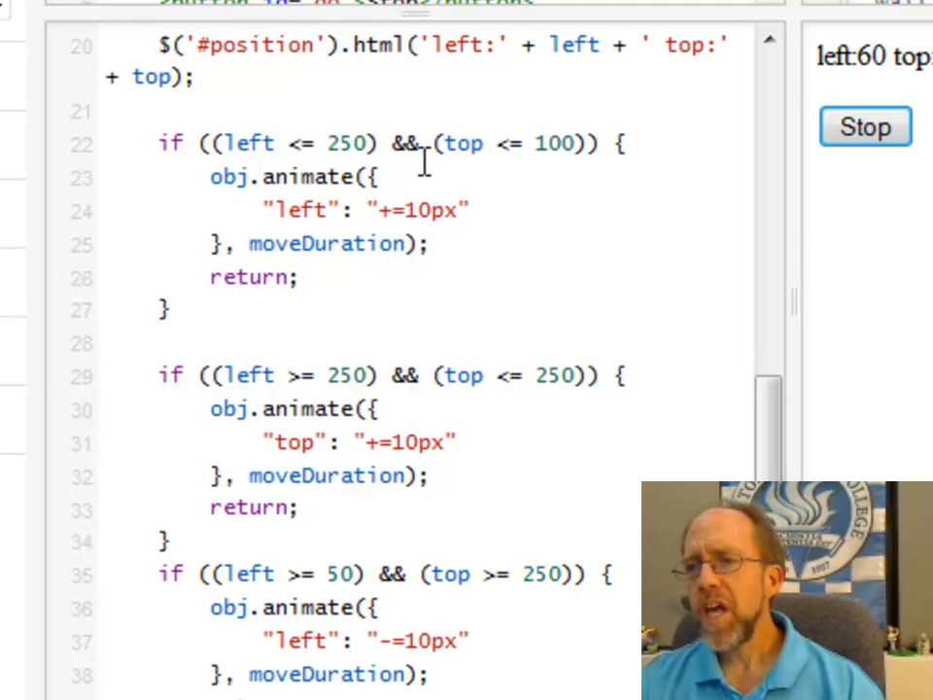
mouse_move(491, 146)
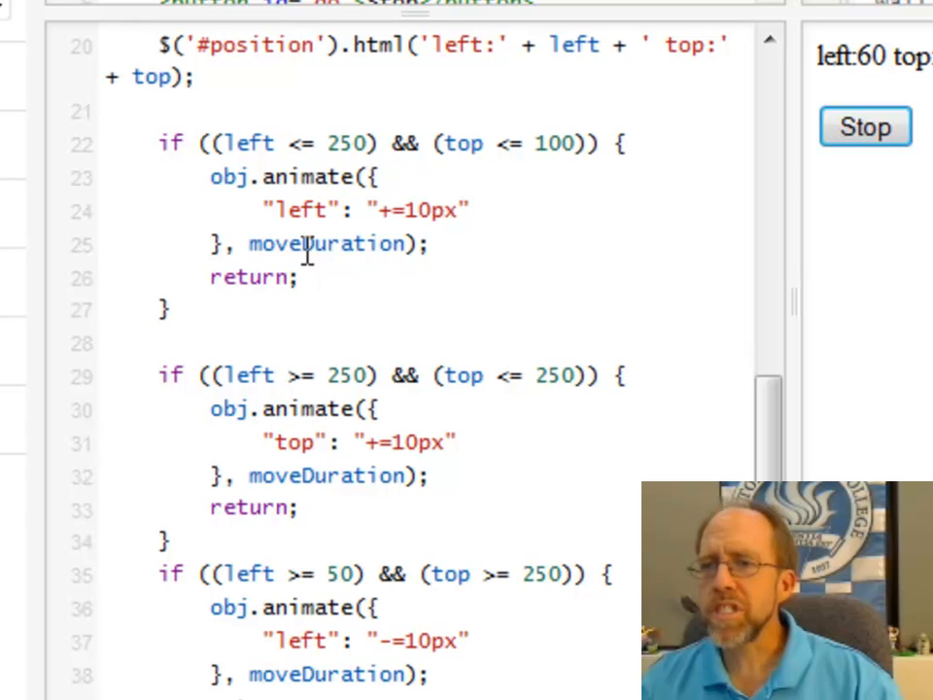
Scroll through the remaining if blocks to moveBall's end and the move-up branch.
scroll("up", 3)
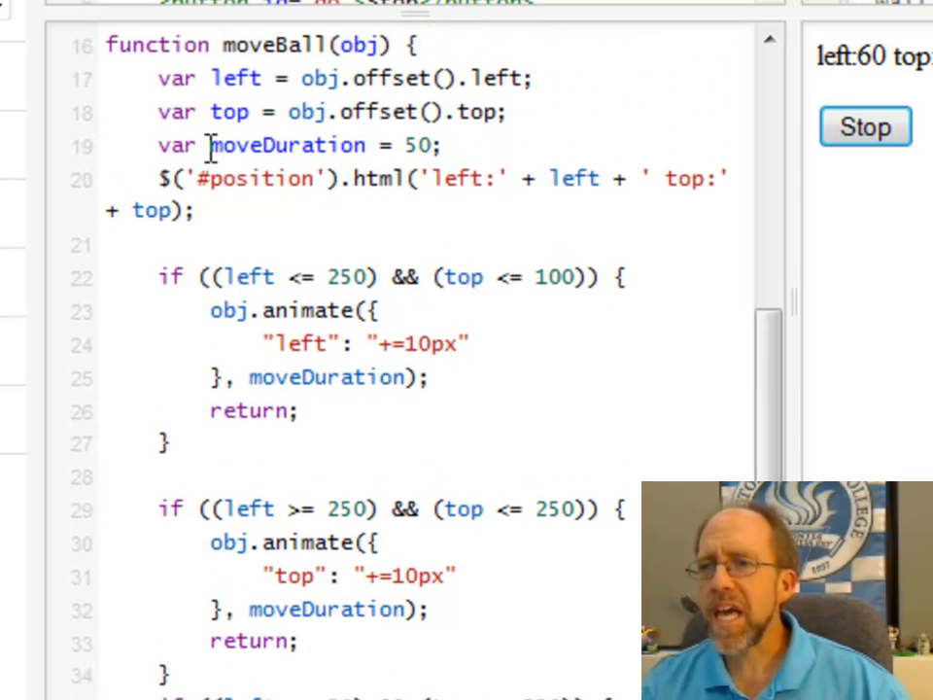
scroll("down", 3)
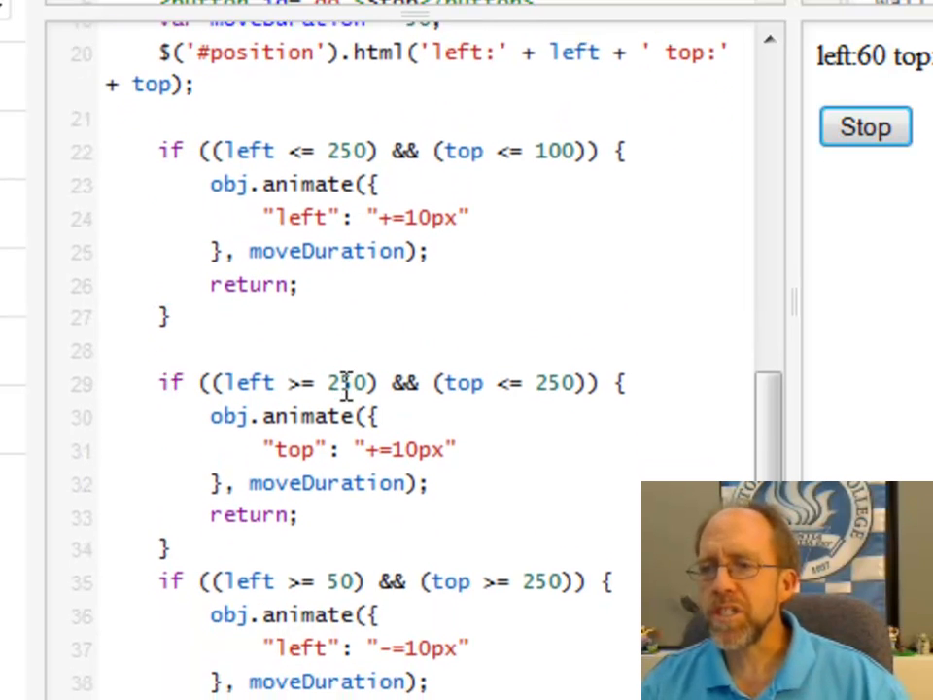
scroll("up", 3)
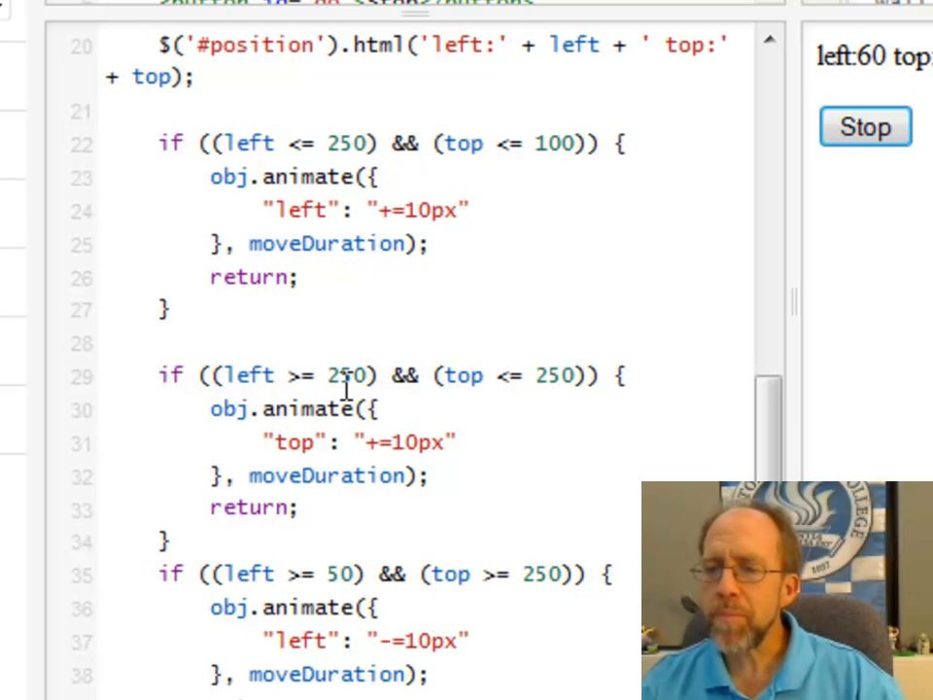
mouse_move(311, 476)
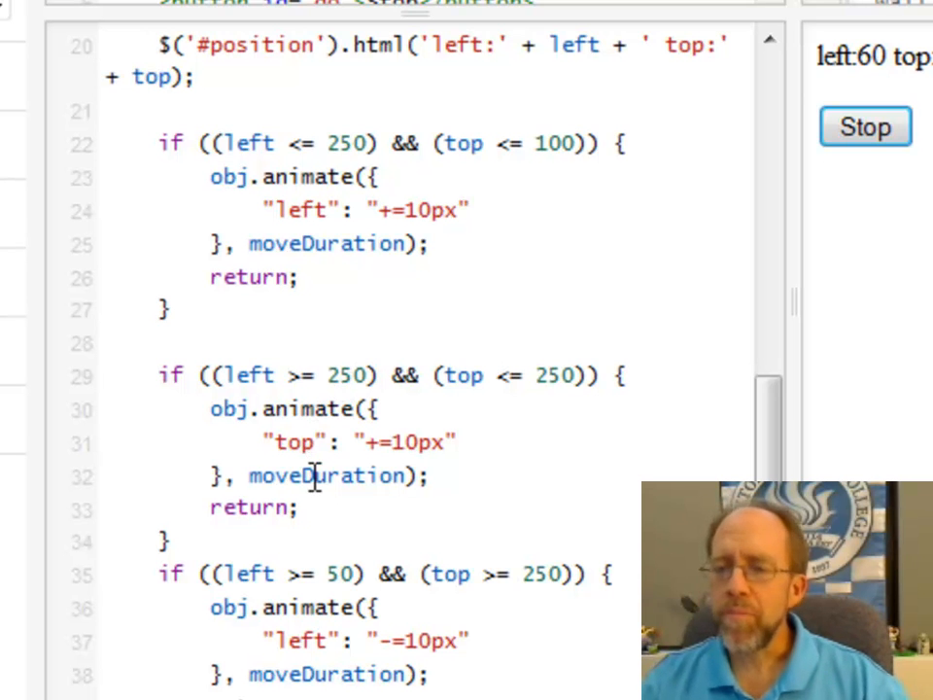
scroll("down", 3)
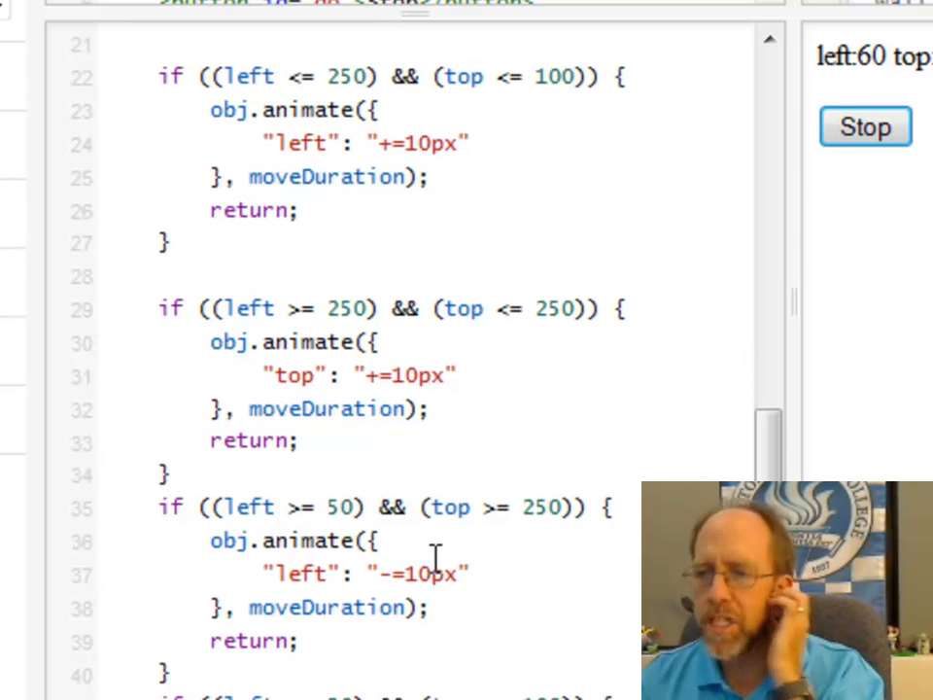
mouse_move(360, 579)
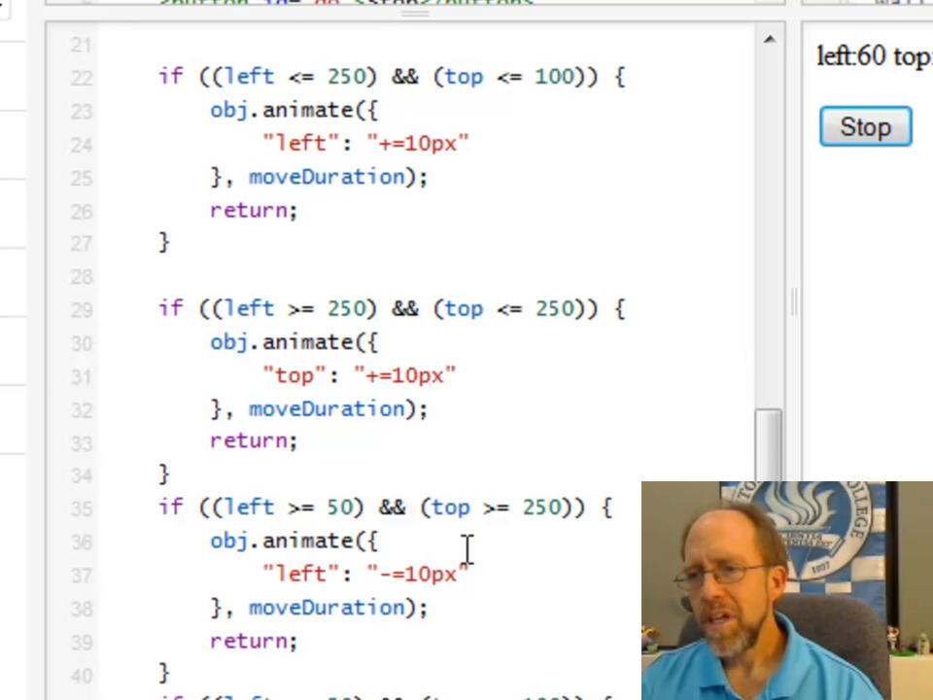
scroll("down", 3)
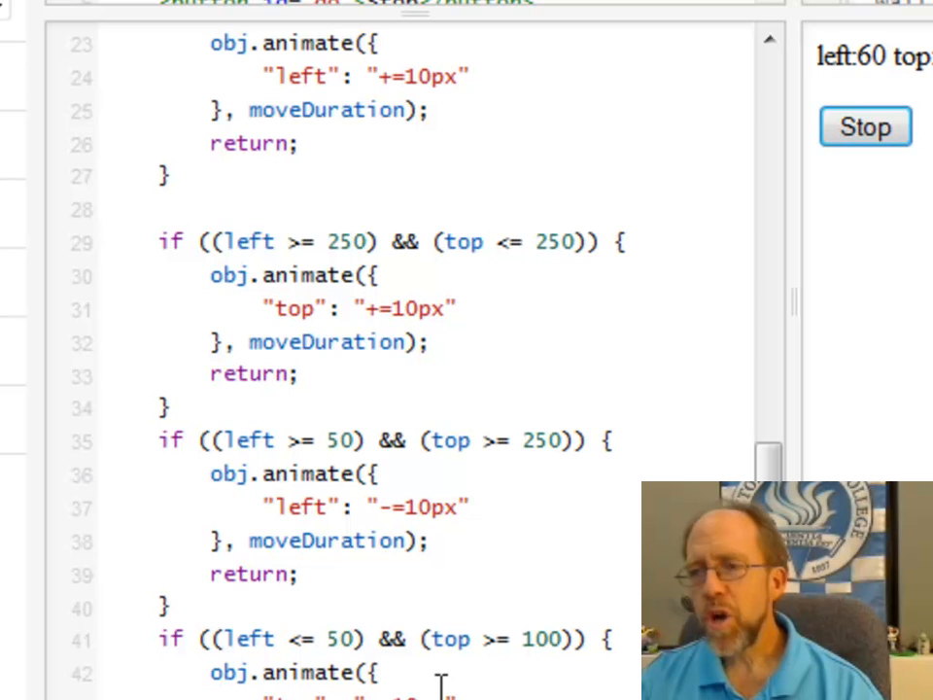
scroll("down", 3)
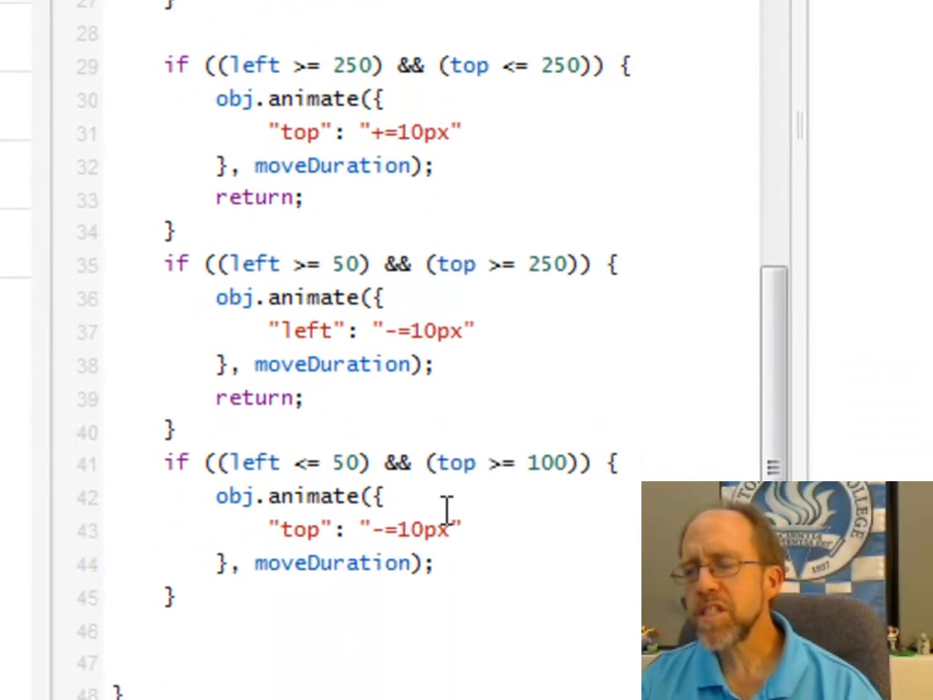